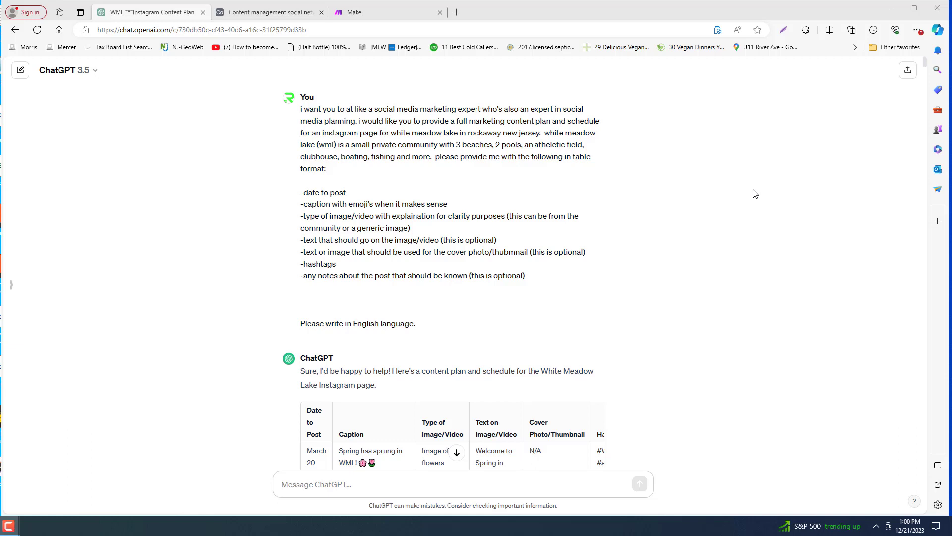
mouse_move(760, 176)
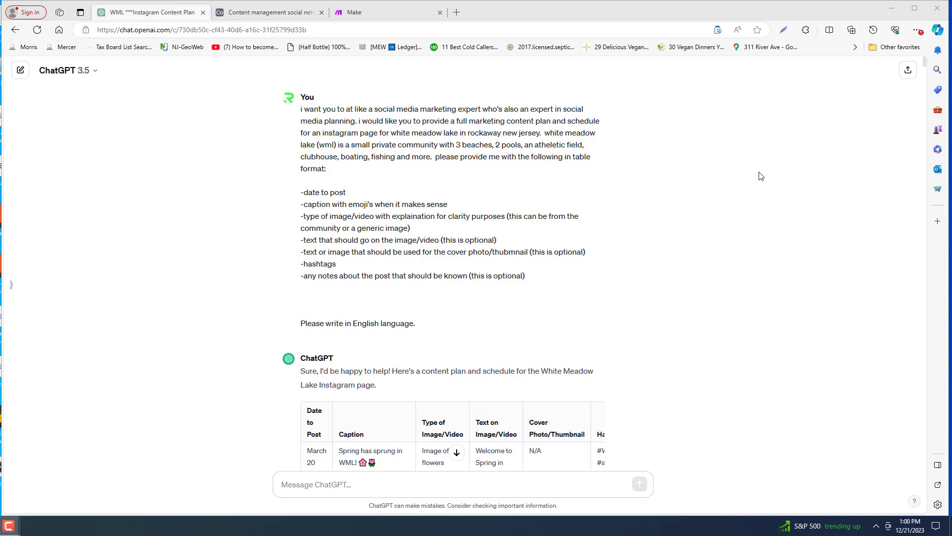
mouse_move(737, 191)
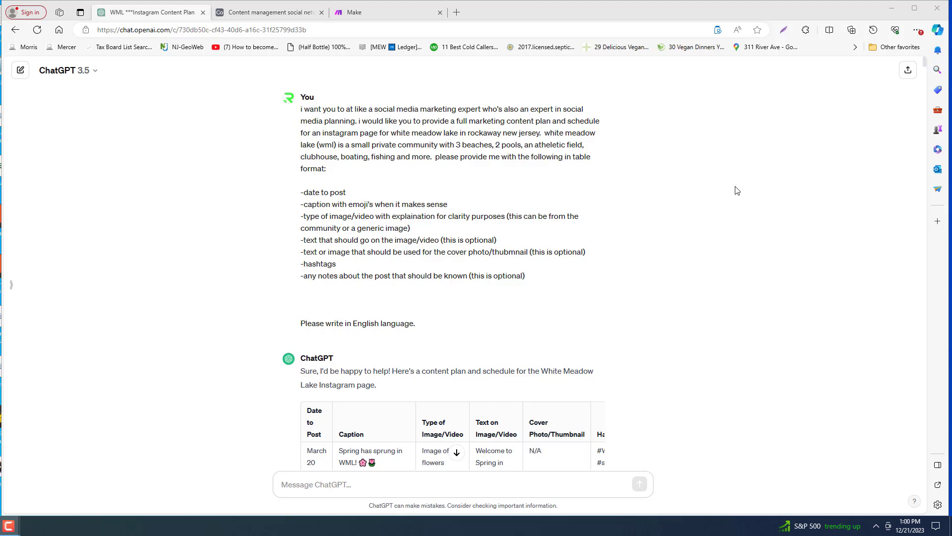
mouse_move(752, 176)
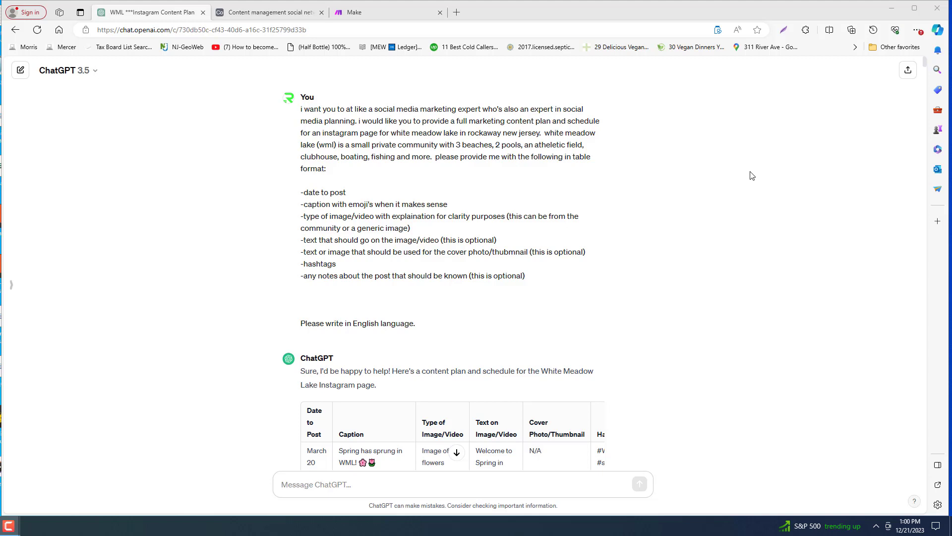
mouse_move(786, 174)
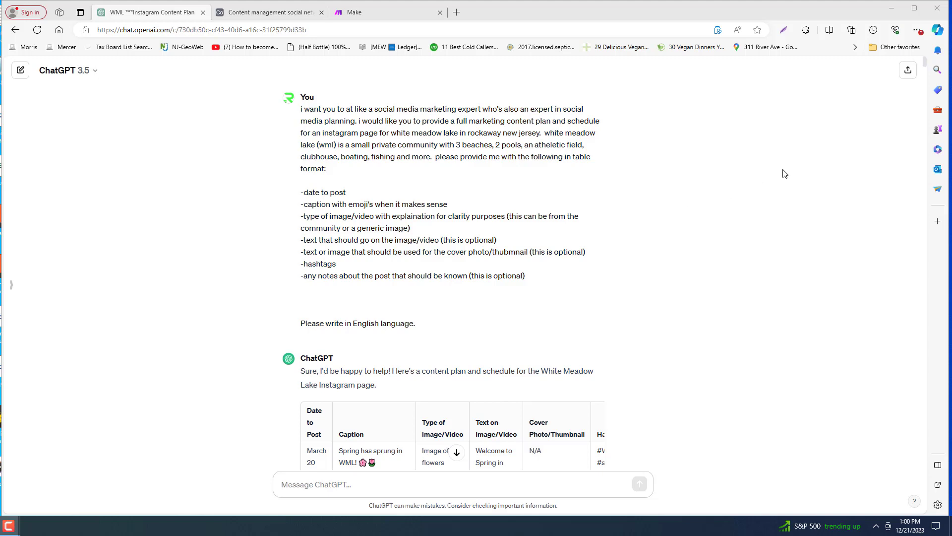
mouse_move(760, 241)
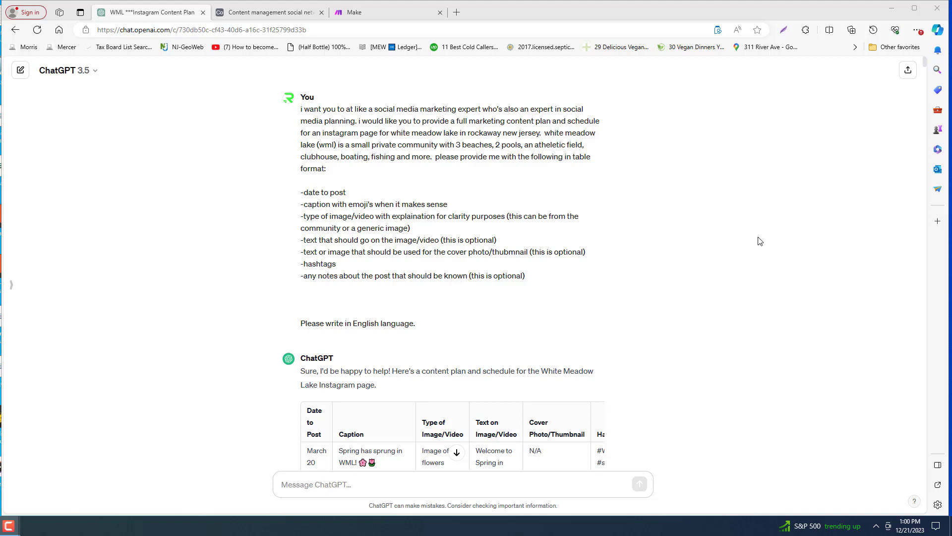
mouse_move(926, 63)
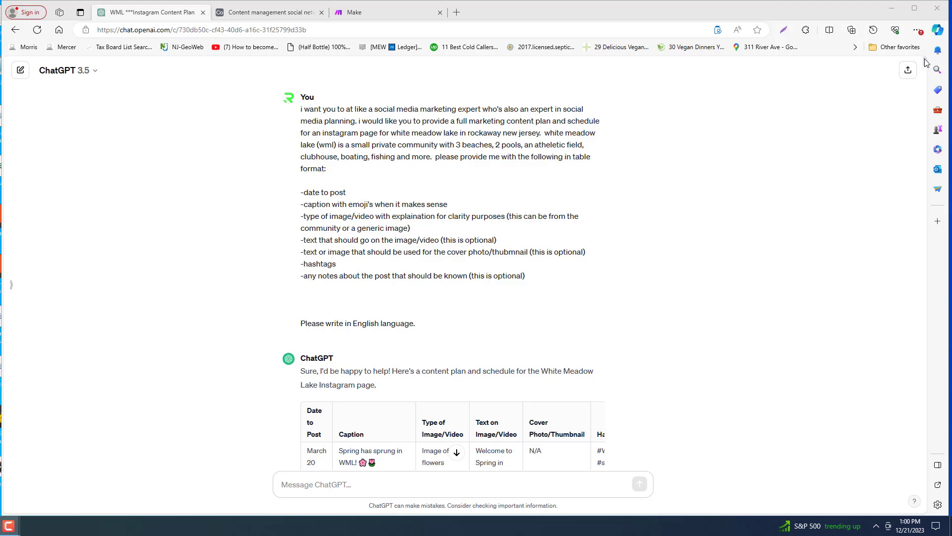
- Switch to the Airtable social media content calendar after scrolling the previous page
scroll(down, 3)
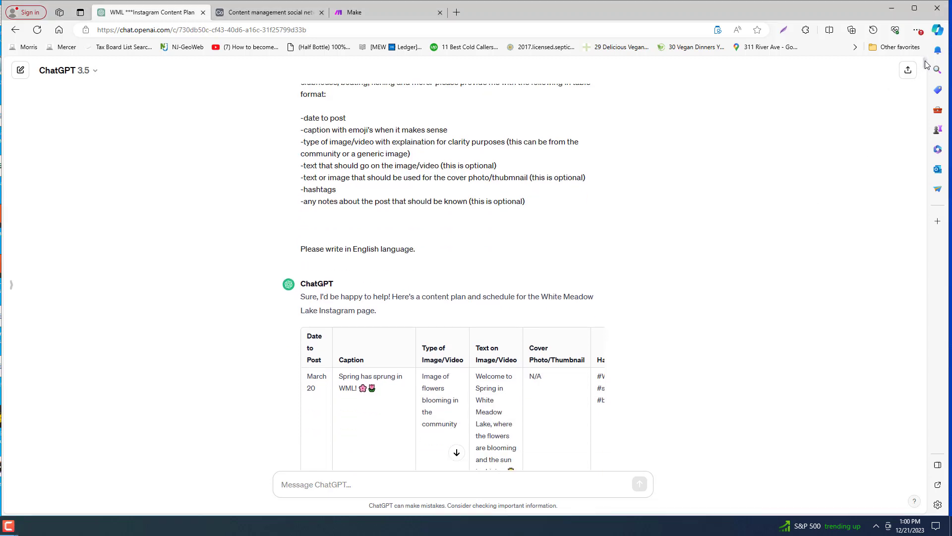
scroll(up, 3)
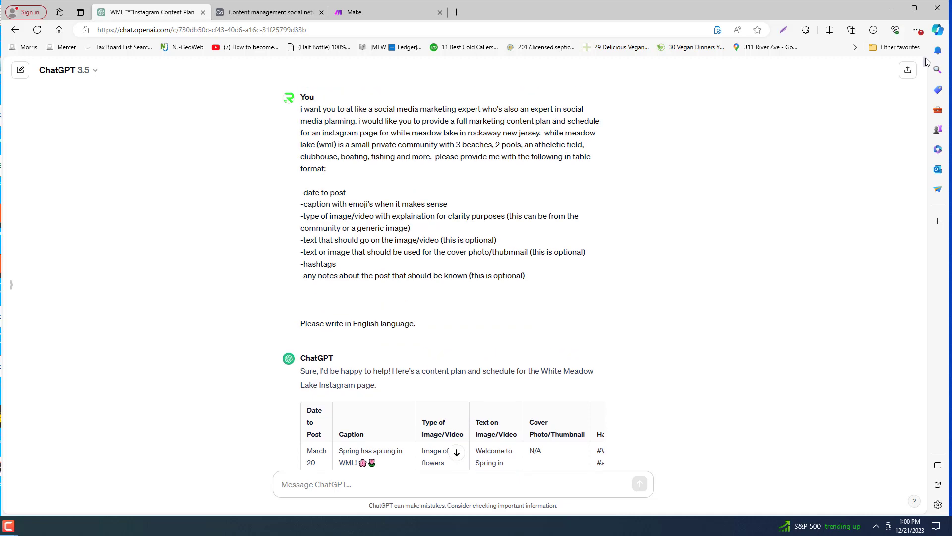
mouse_move(641, 283)
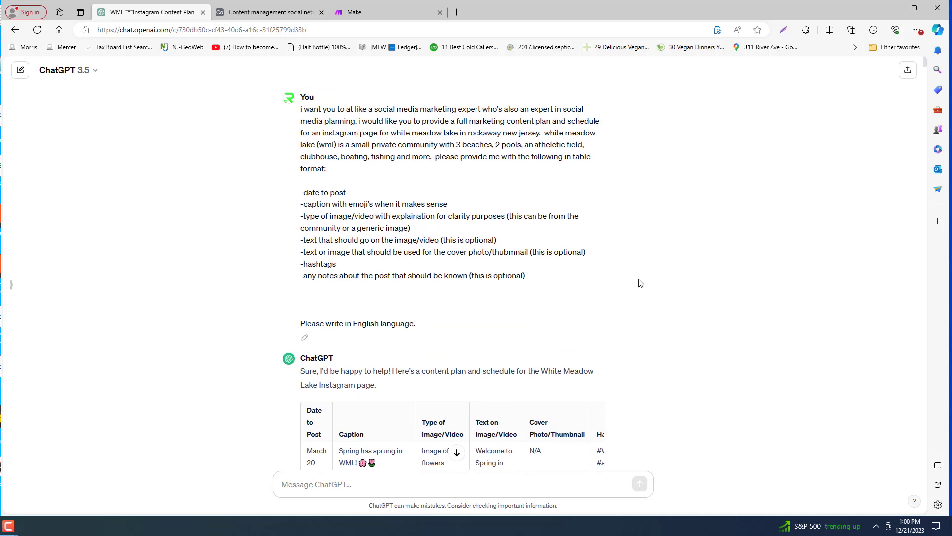
scroll(down, 3)
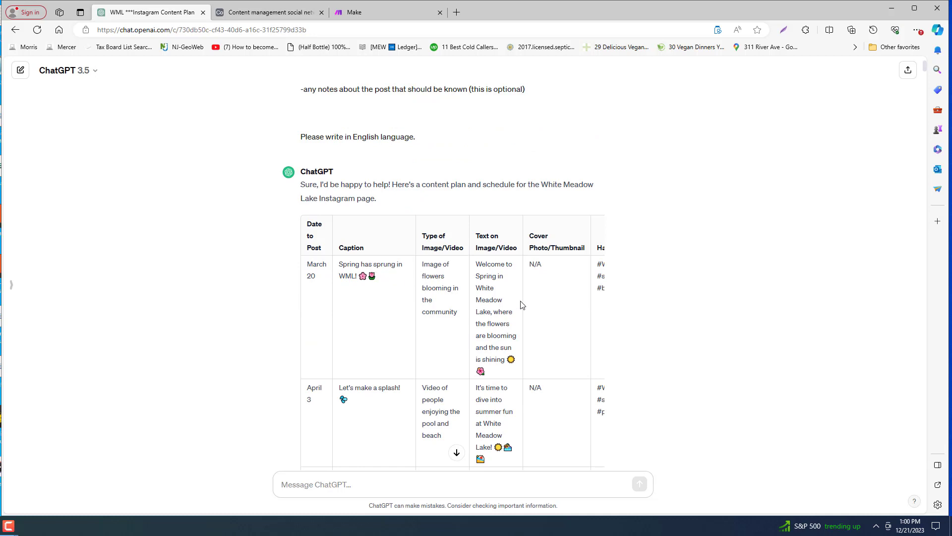
mouse_move(511, 357)
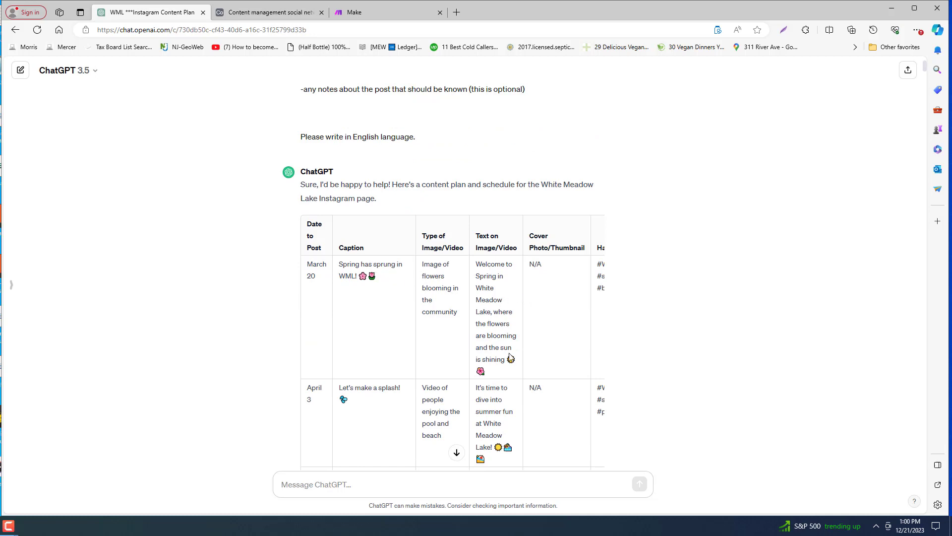
mouse_move(618, 357)
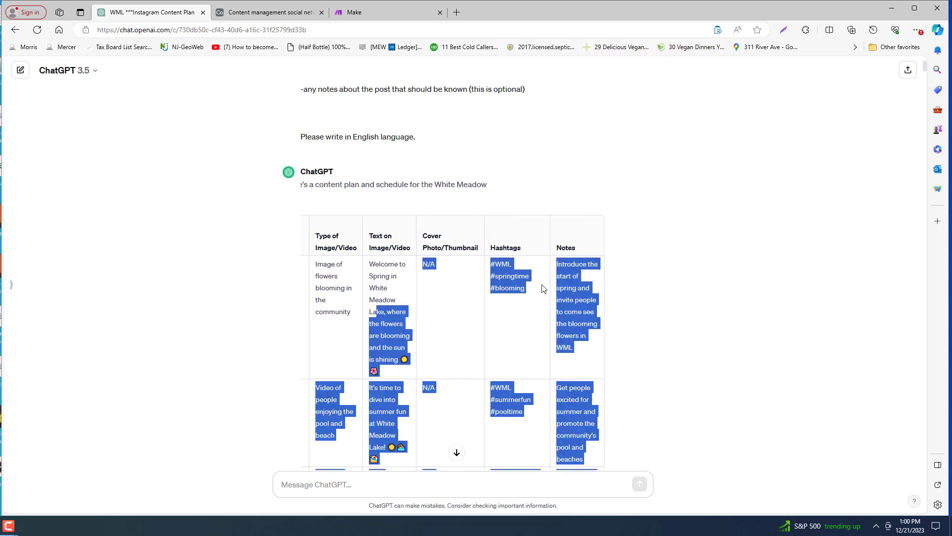
scroll(down, 3)
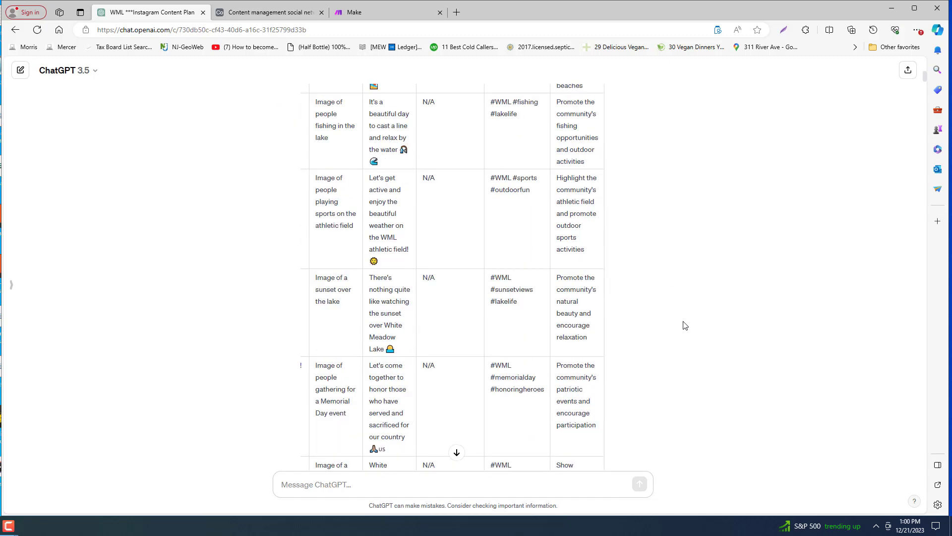
scroll(down, 3)
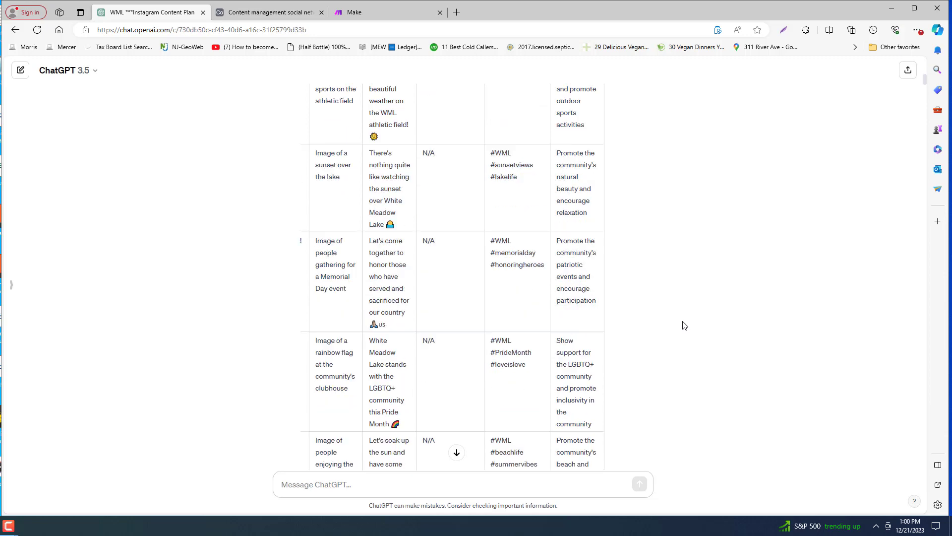
scroll(up, 3)
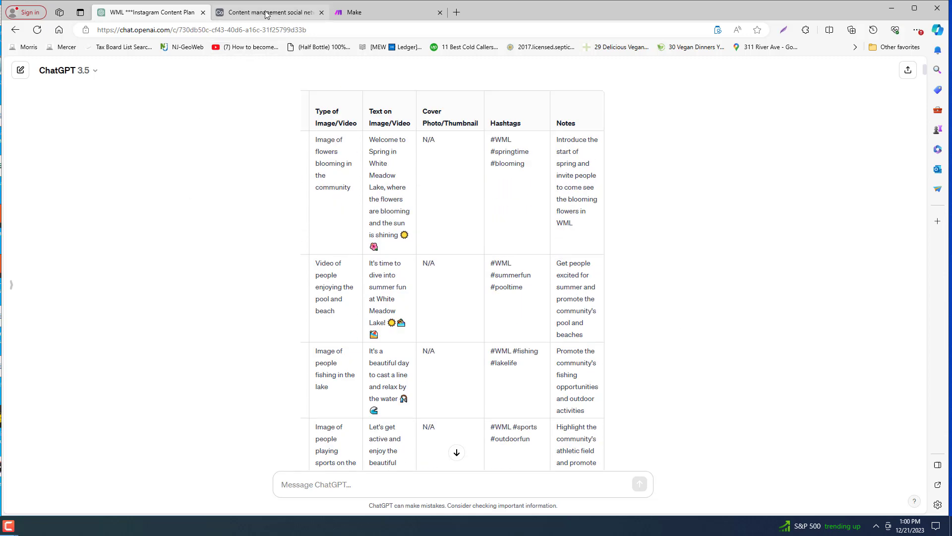
click(270, 12)
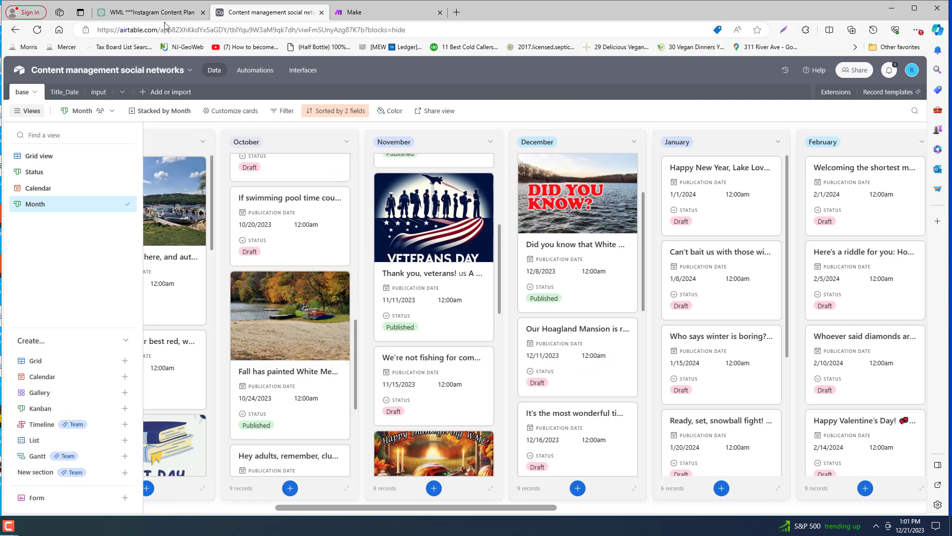
mouse_move(513, 511)
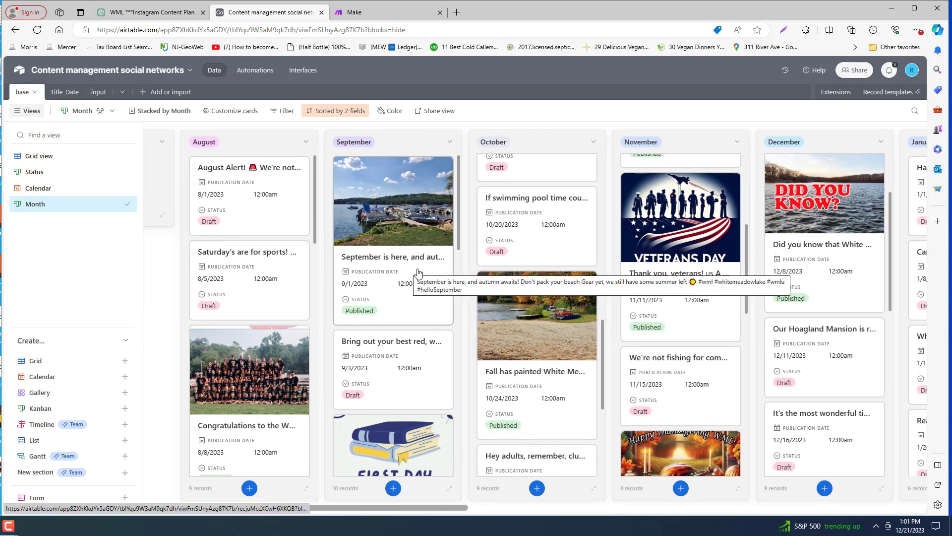
- Scroll the Month kanban horizontally through the August 2023 to June 2024 post columns
scroll(right, 3)
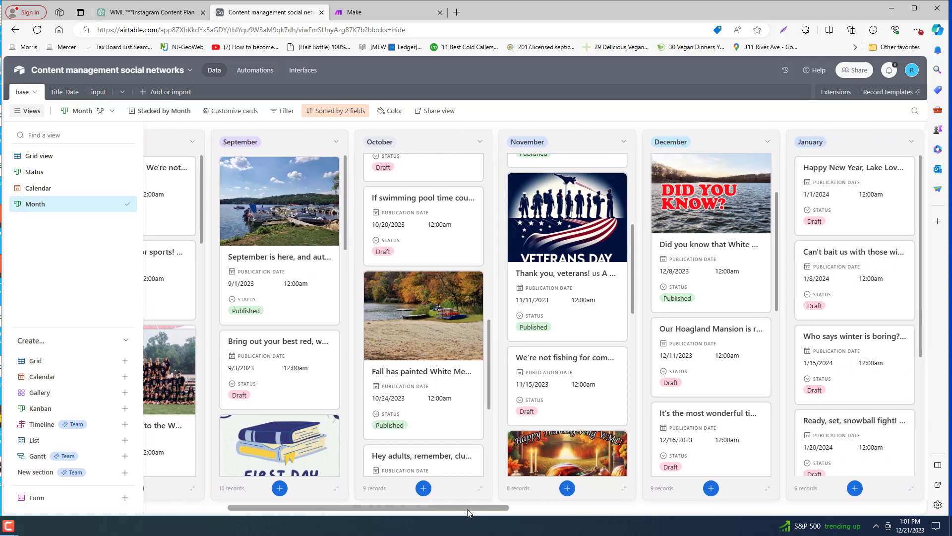
scroll(right, 3)
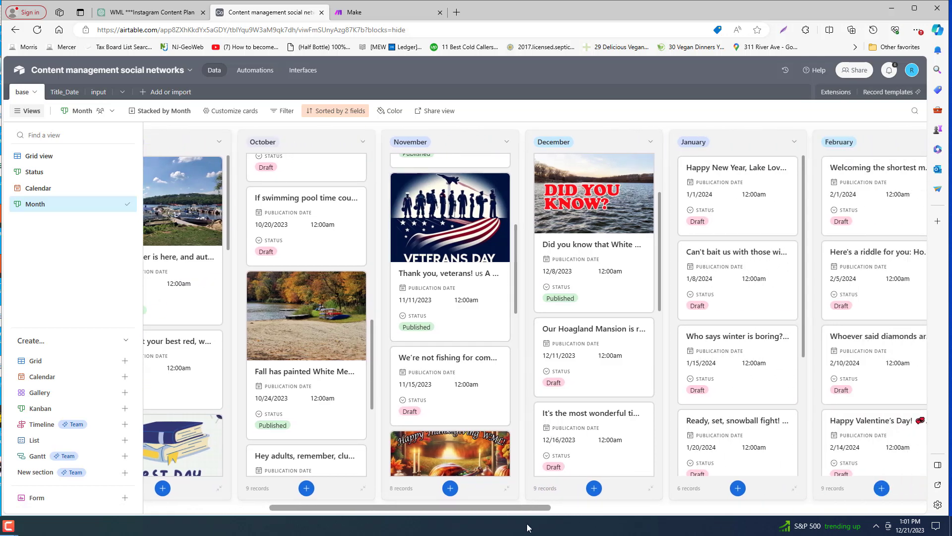
scroll(right, 3)
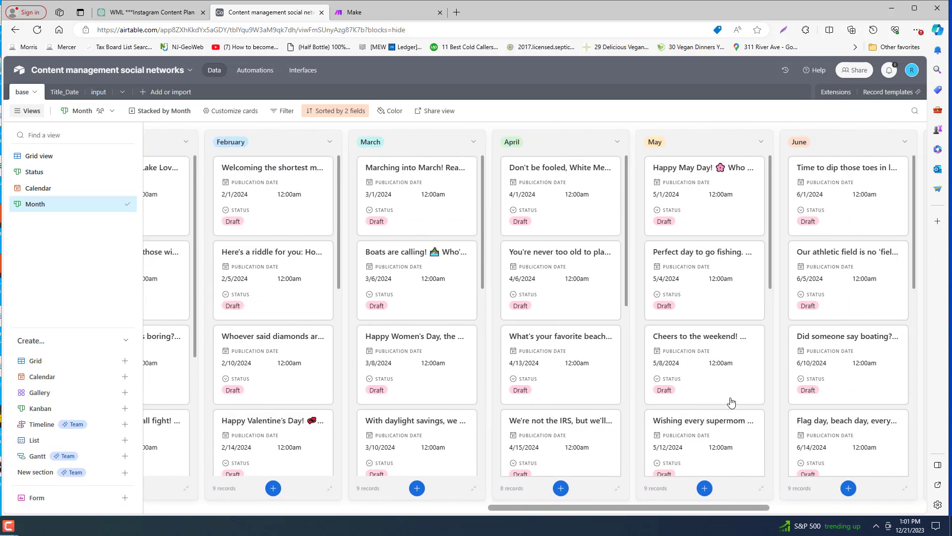
scroll(left, 3)
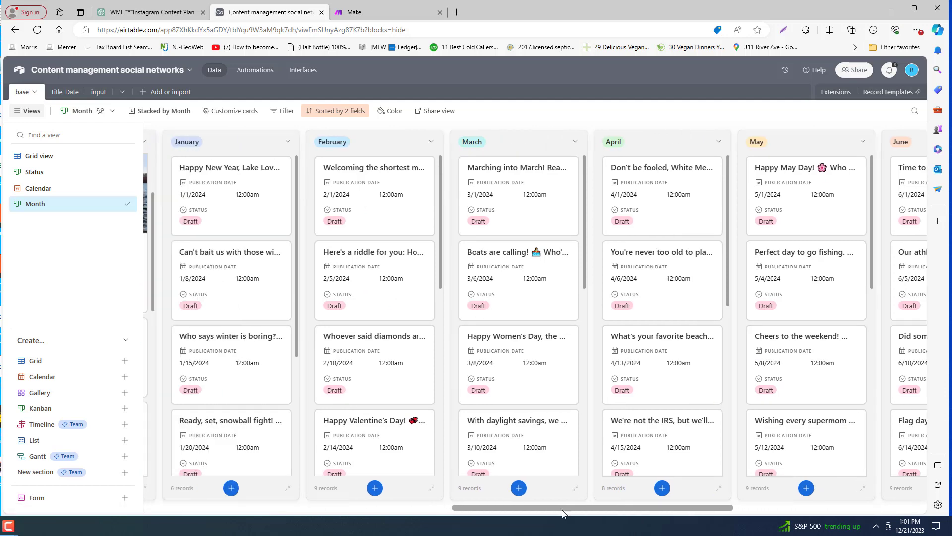
scroll(left, 3)
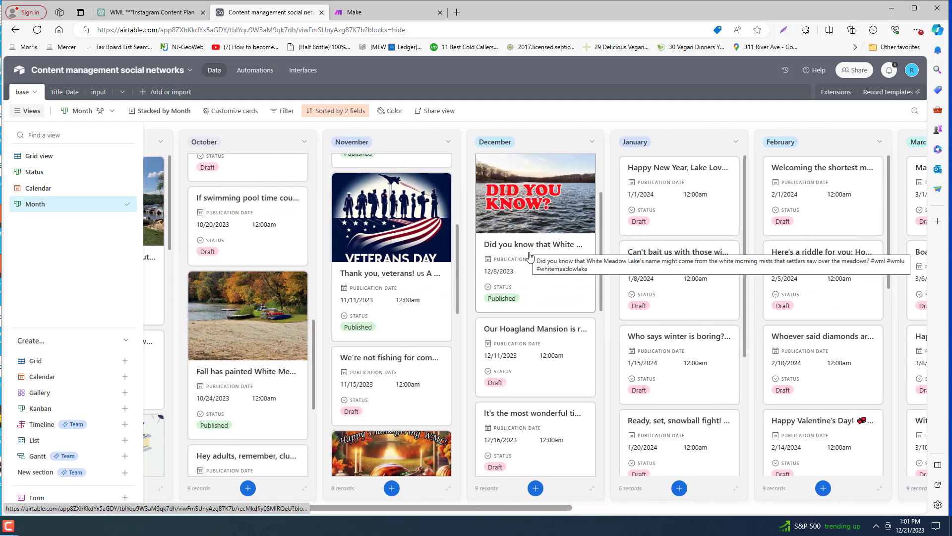
- Expand the December 8 'Did you know' post to view its Topic, Published status and lake picture
click(533, 244)
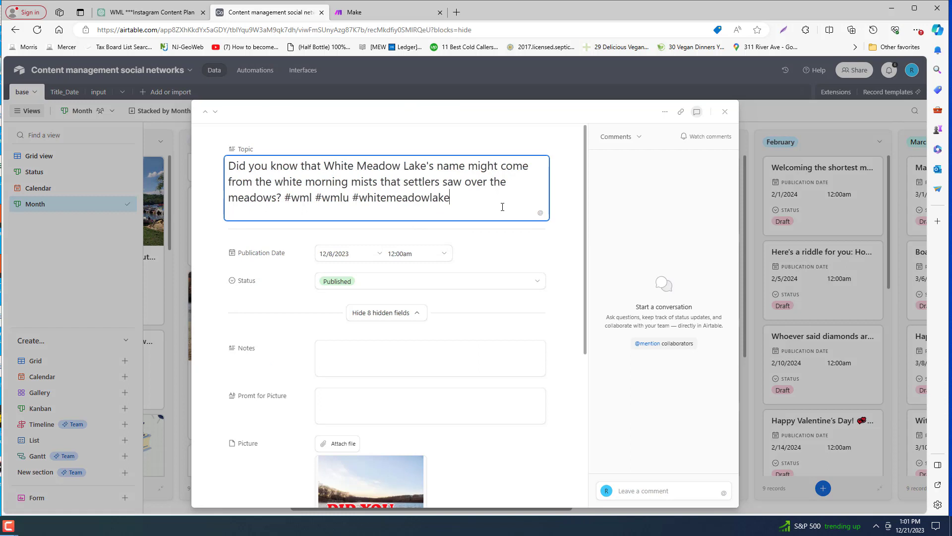
scroll(down, 3)
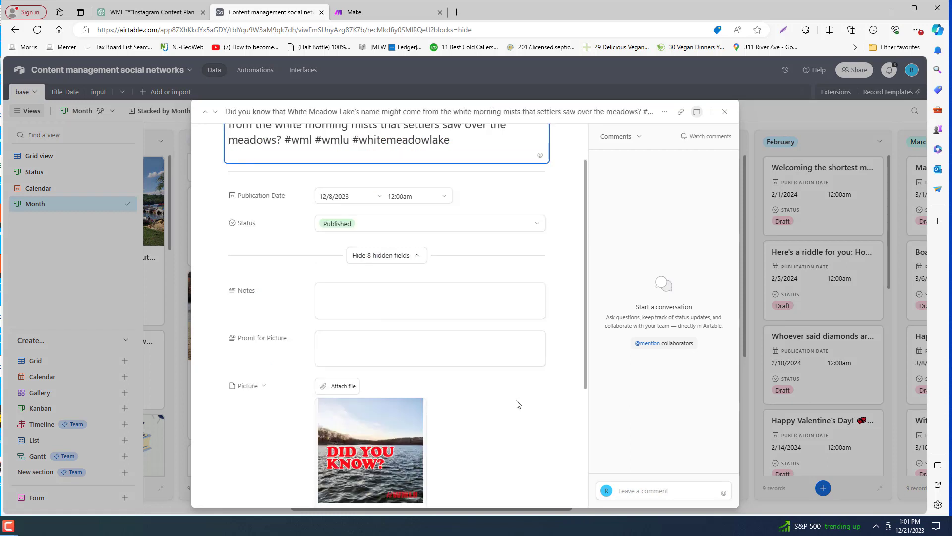
mouse_move(523, 399)
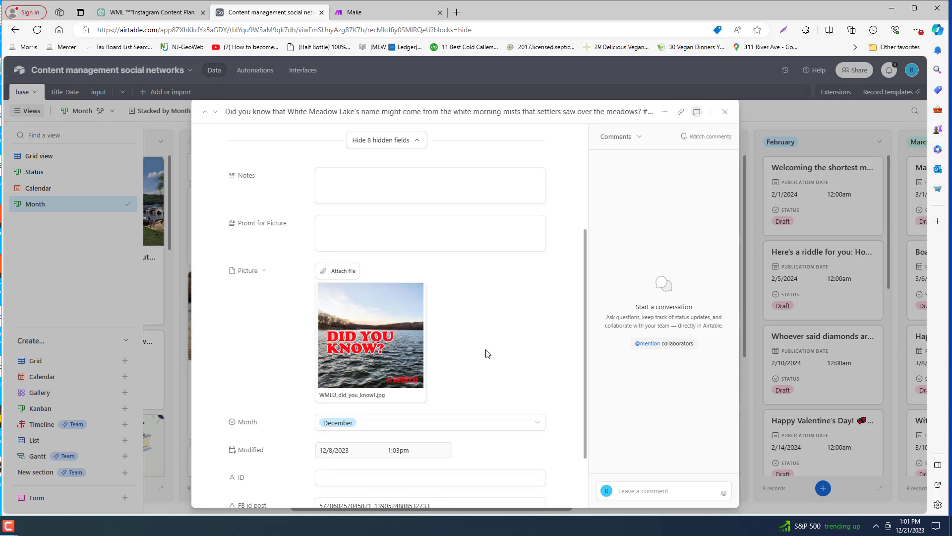
scroll(up, 3)
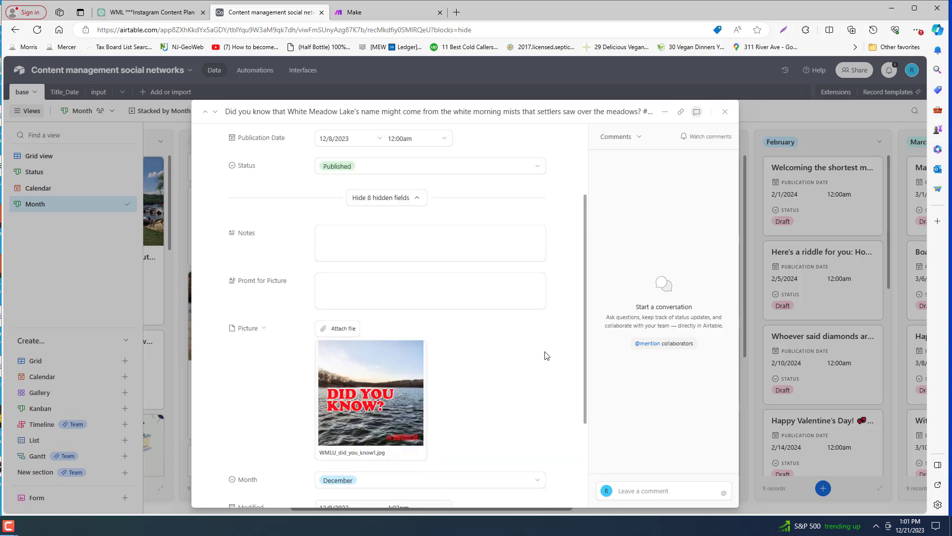
mouse_move(459, 370)
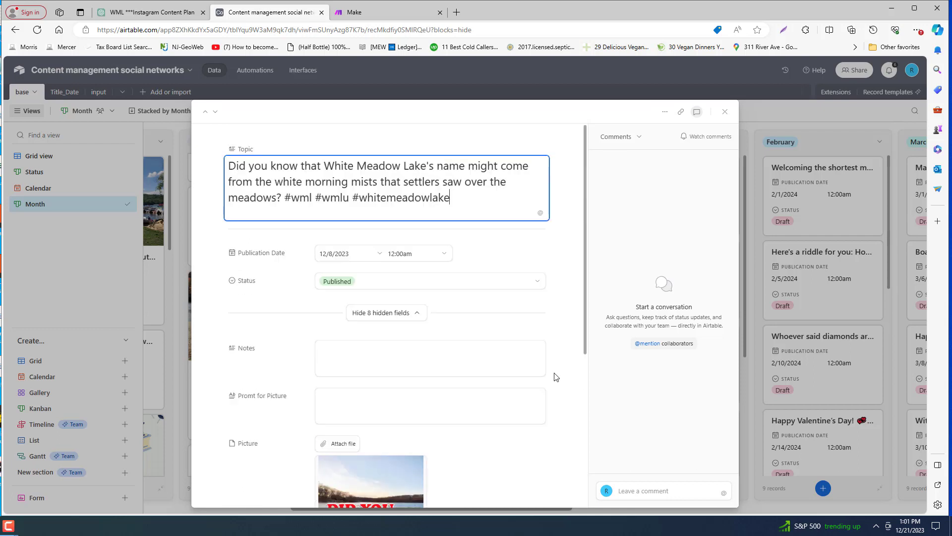
mouse_move(529, 291)
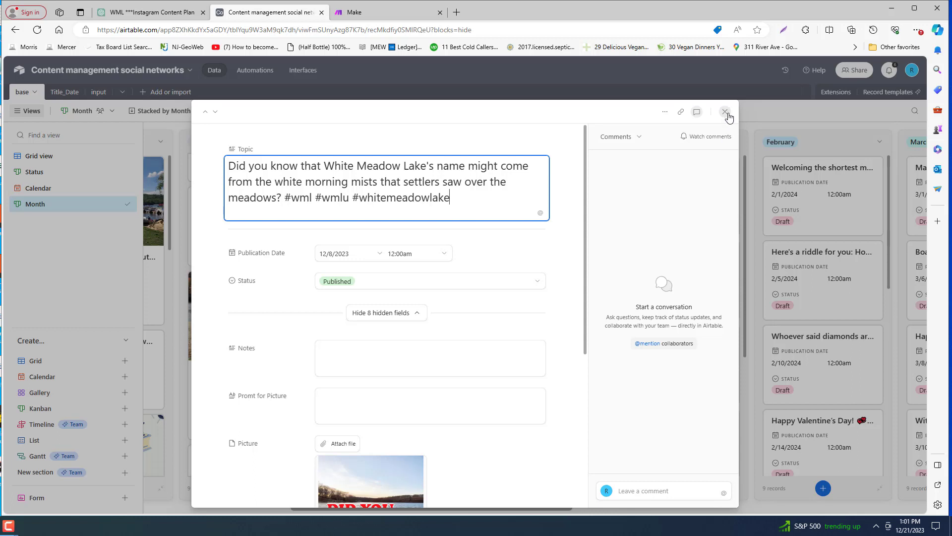
mouse_move(344, 286)
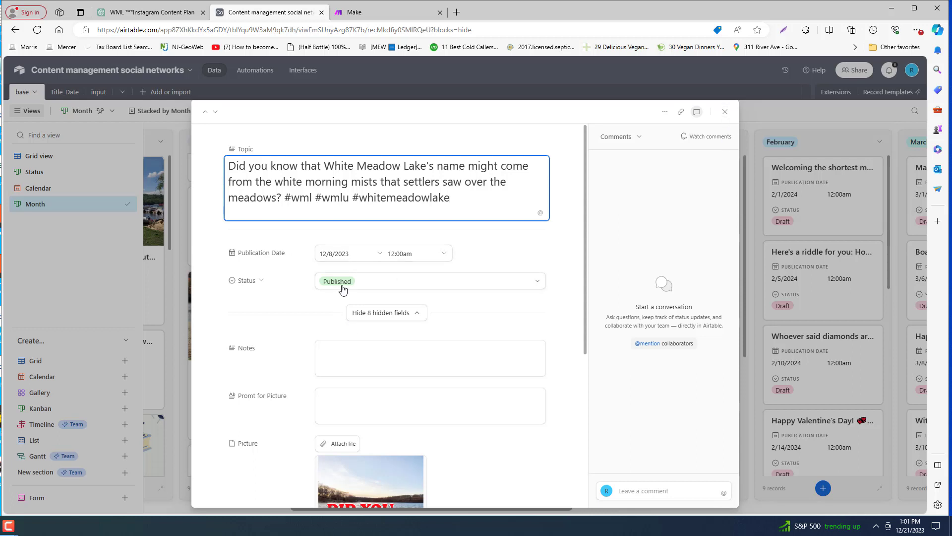
mouse_move(669, 184)
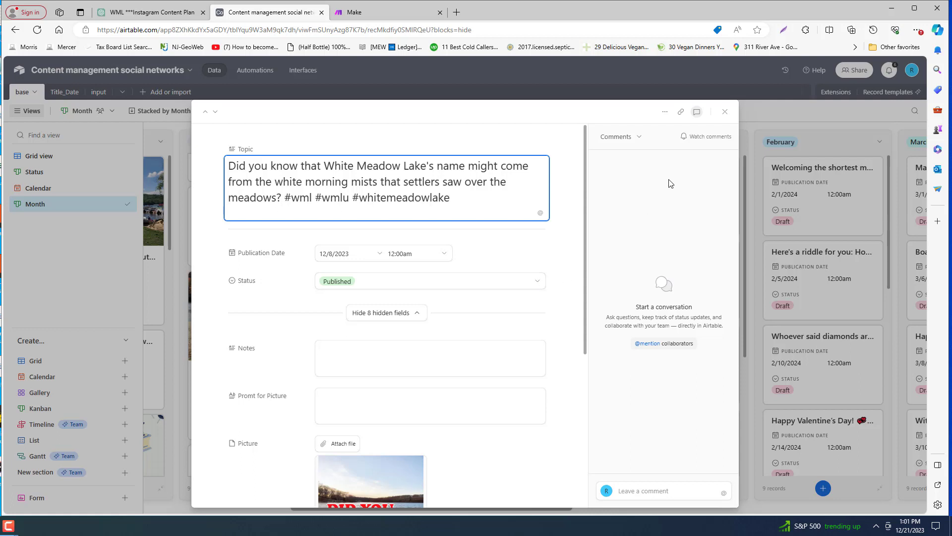
mouse_move(552, 288)
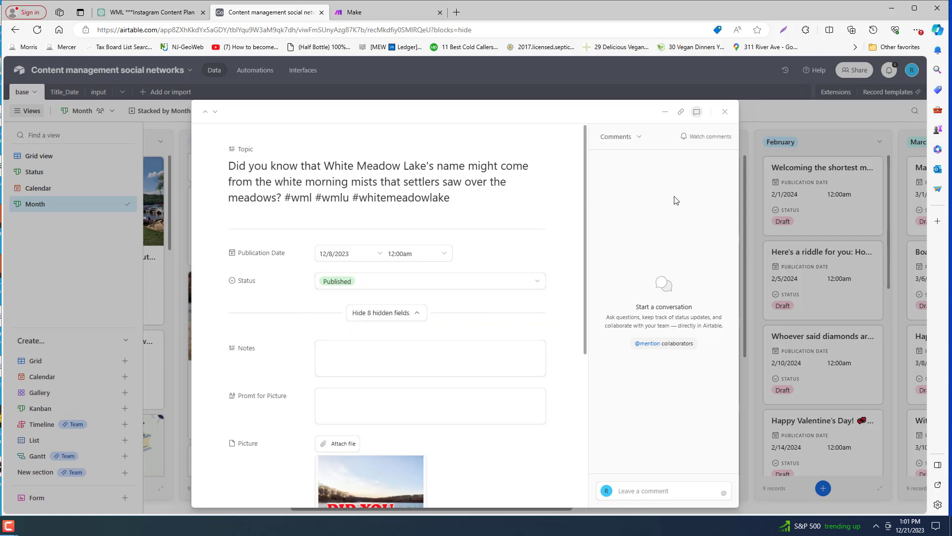
- Close the expanded record and scroll the board back to the August–December columns
click(724, 111)
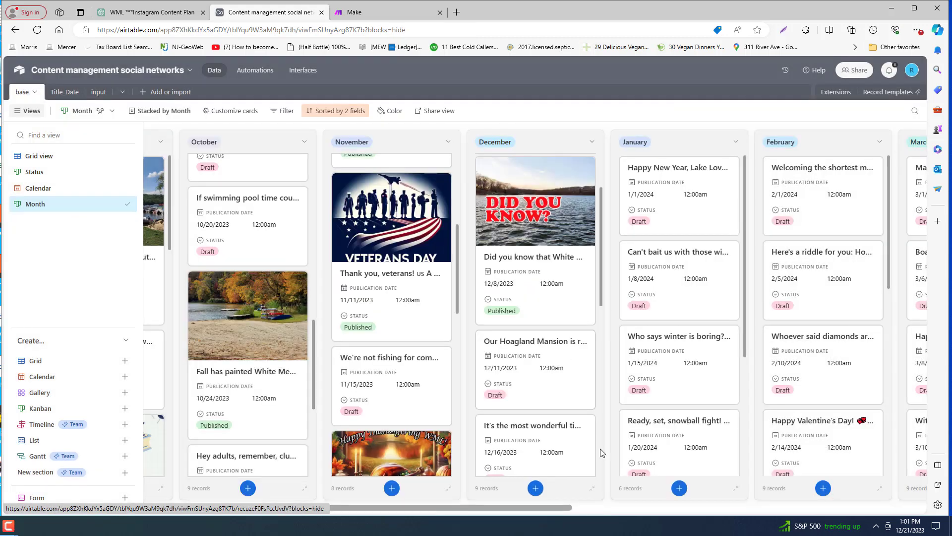
scroll(right, 3)
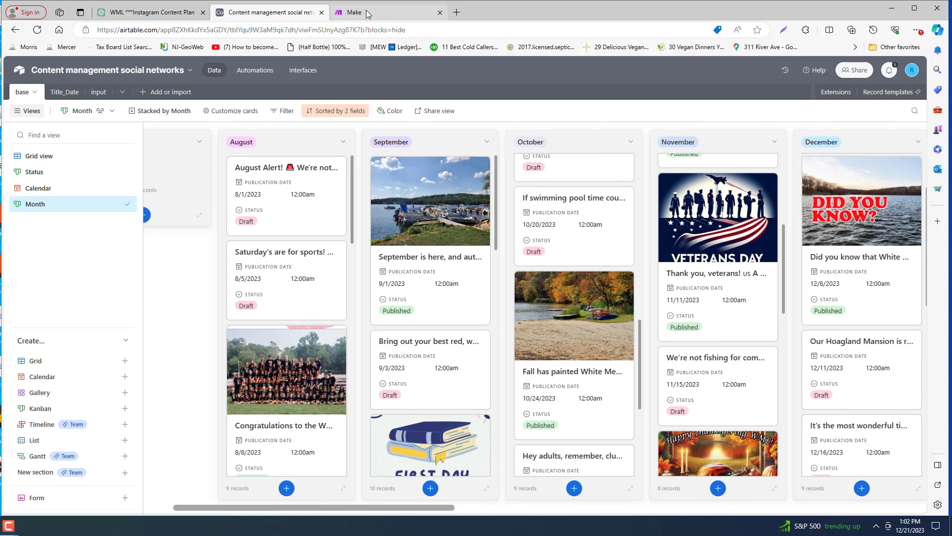
- Switch to Make and show the All scenarios list with the publishing scenario on
click(356, 11)
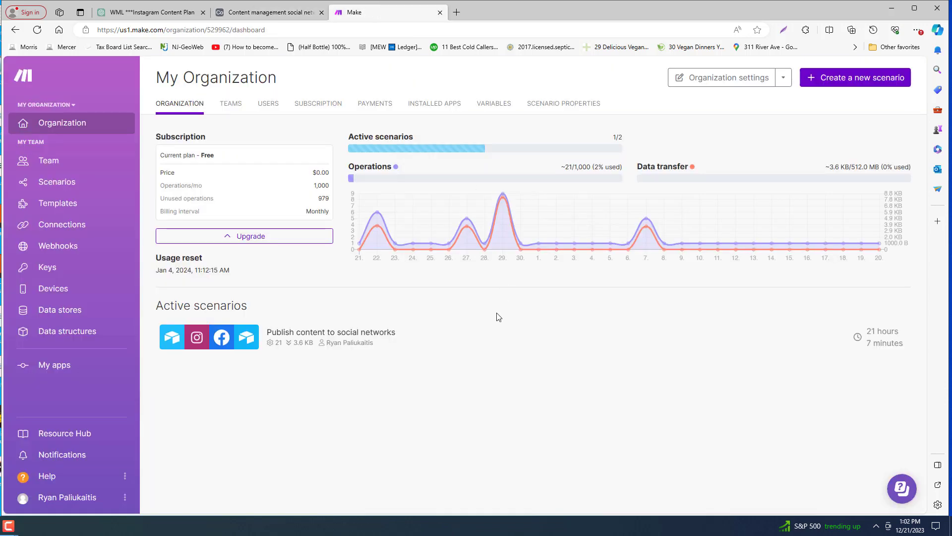
mouse_move(244, 236)
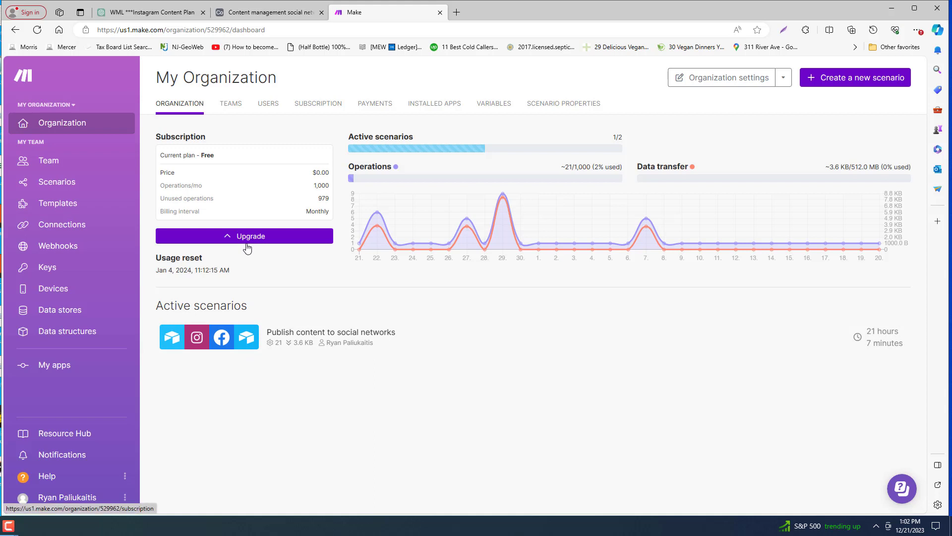
mouse_move(106, 209)
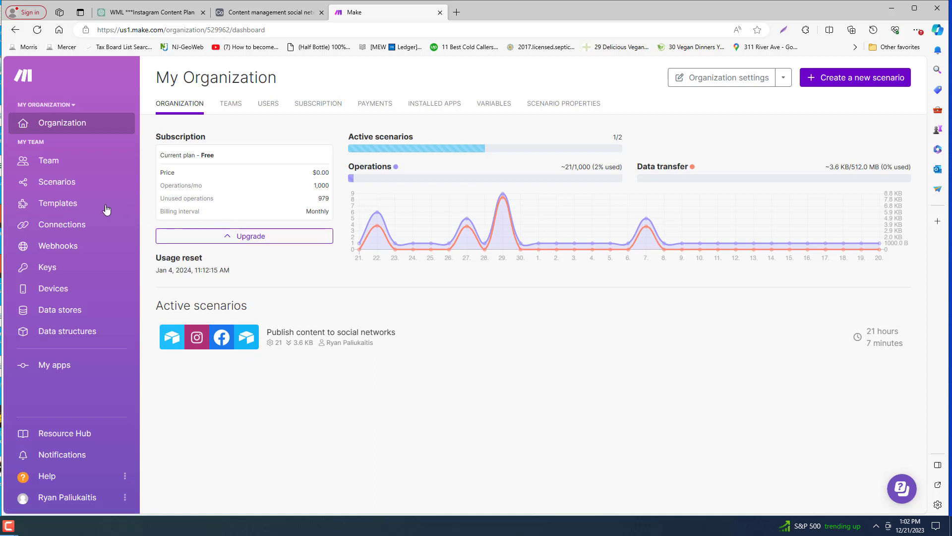
mouse_move(160, 248)
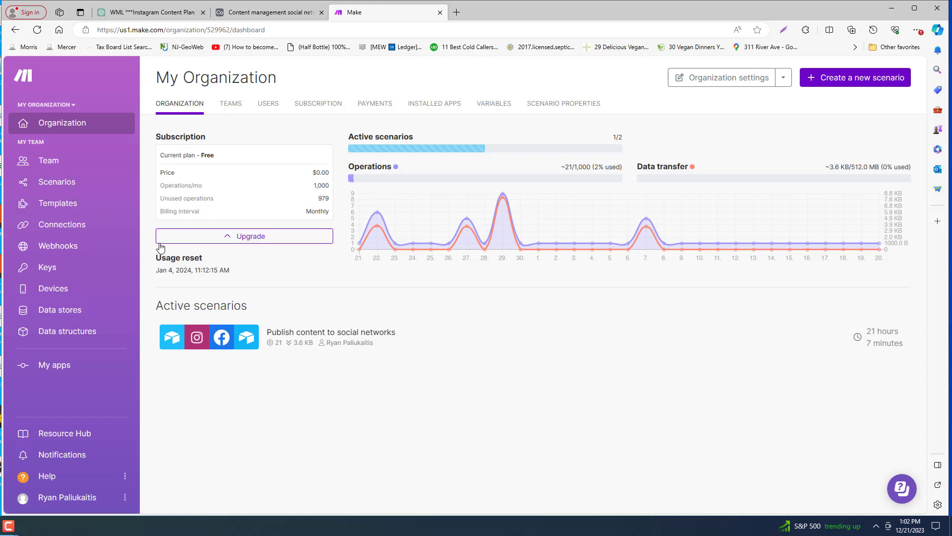
mouse_move(57, 181)
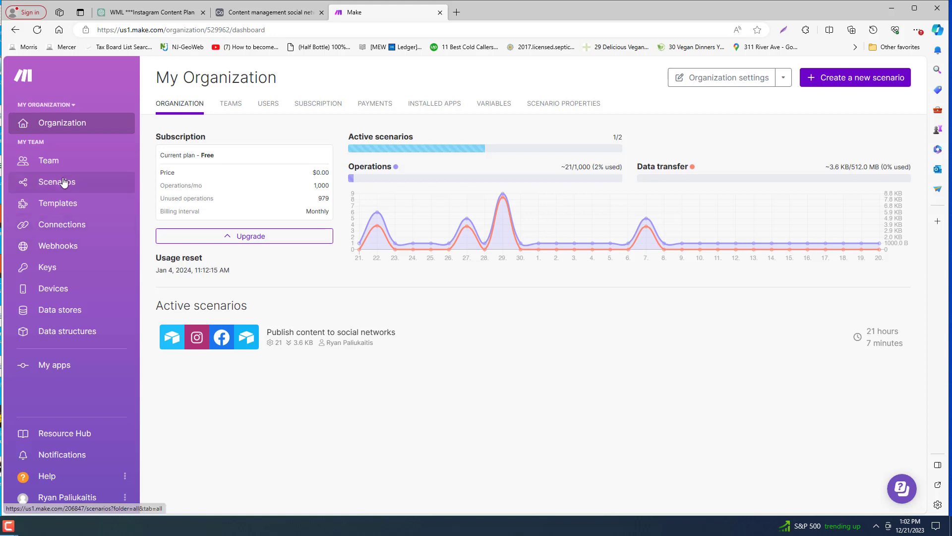
click(56, 181)
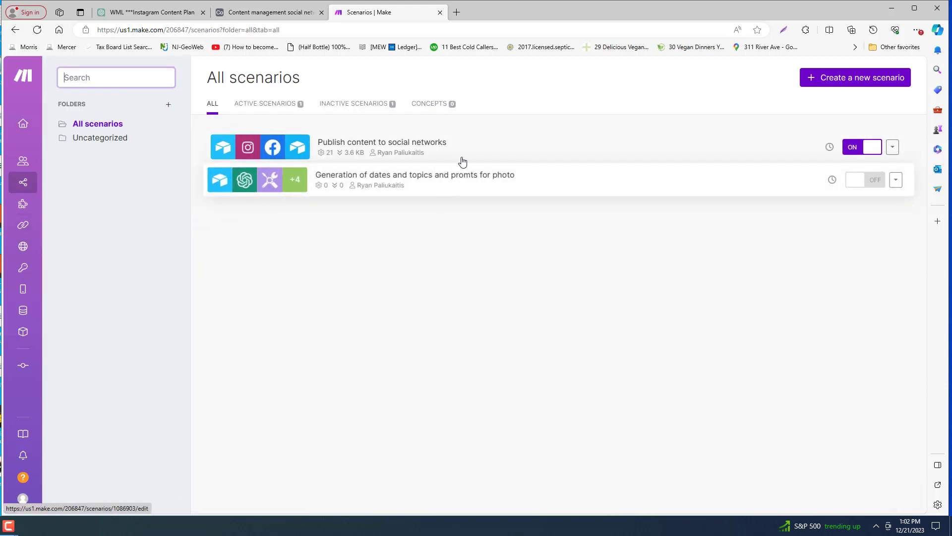
- Open 'Publish content to social networks' to see its Airtable–Instagram–Facebook flow and run history
click(381, 142)
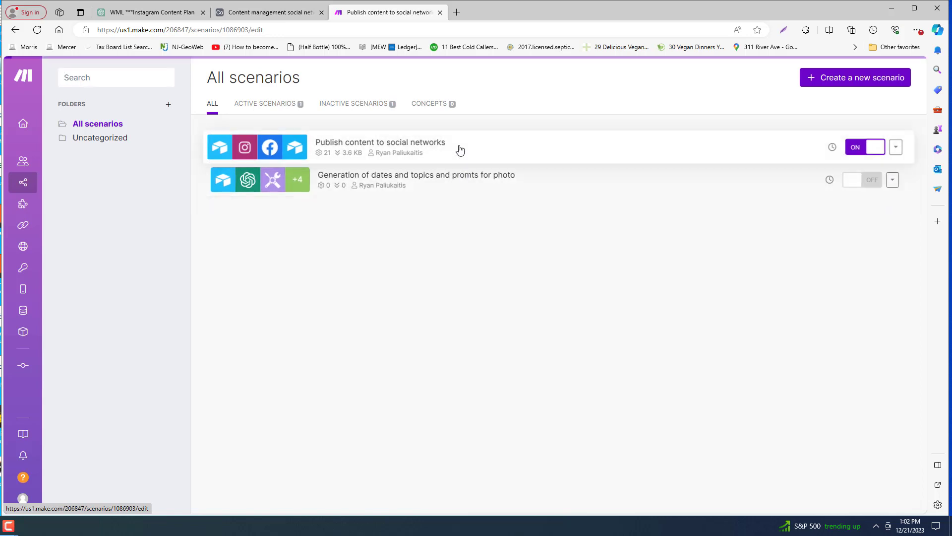
click(380, 142)
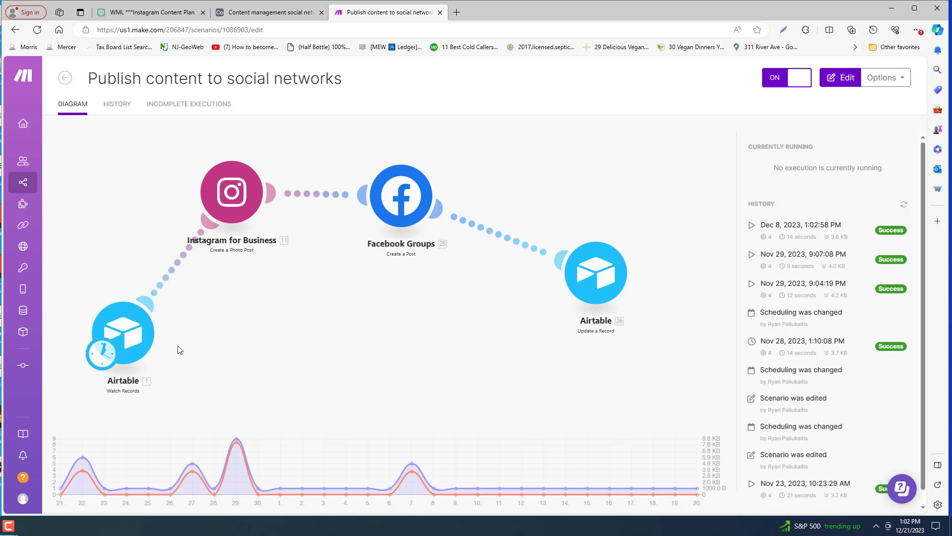
mouse_move(274, 489)
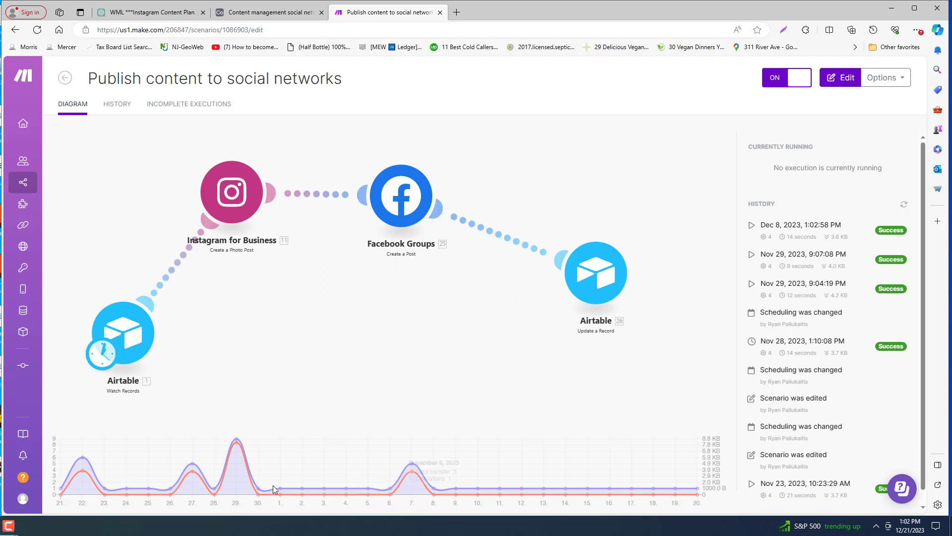
mouse_move(404, 332)
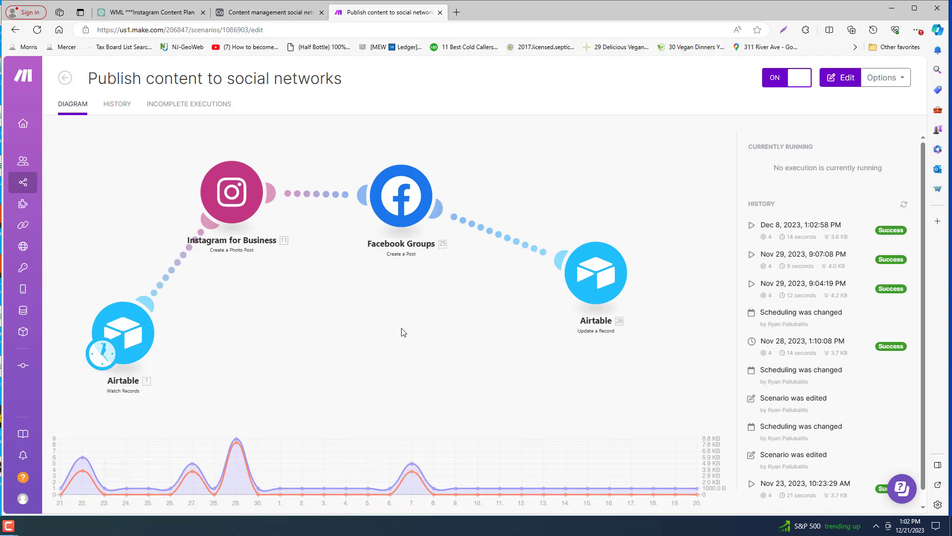
mouse_move(400, 380)
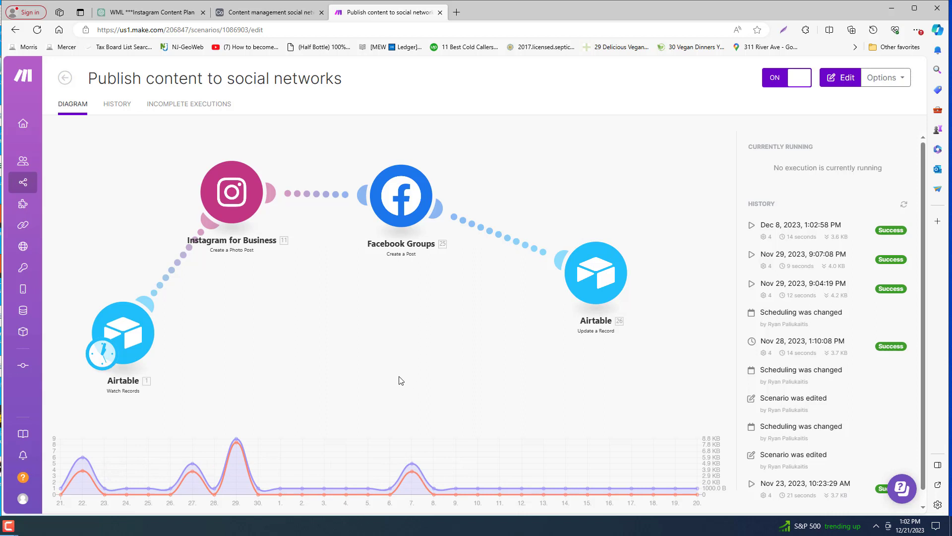
- View the scenario in the editor, then return to the Airtable content calendar
click(839, 77)
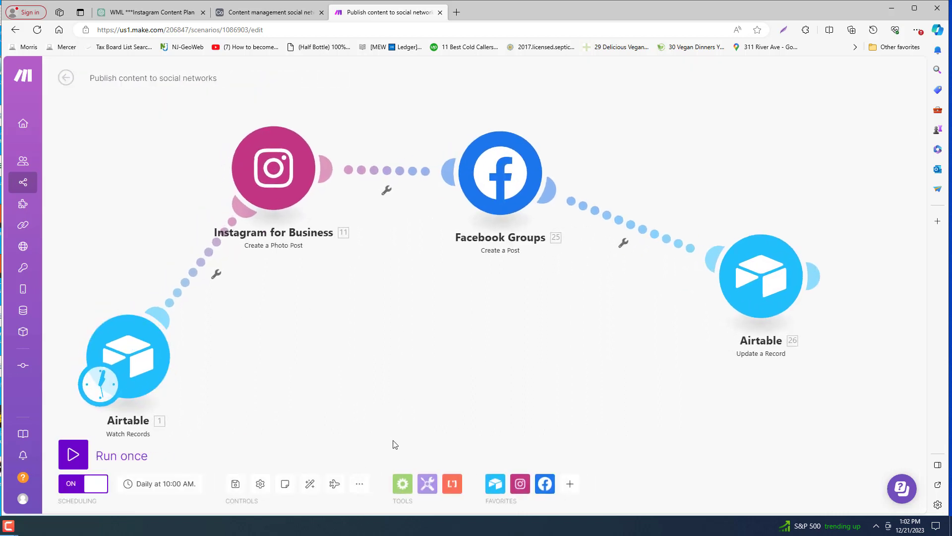
mouse_move(274, 345)
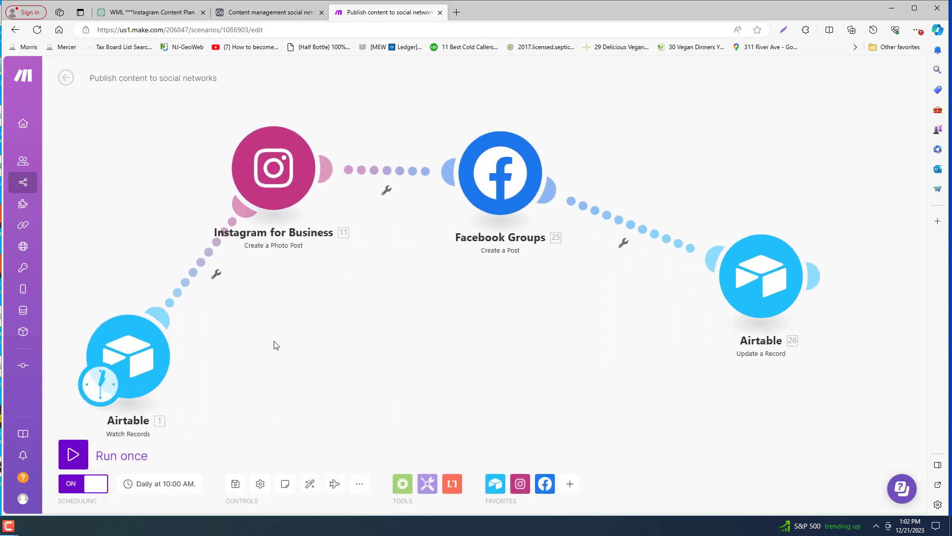
mouse_move(358, 338)
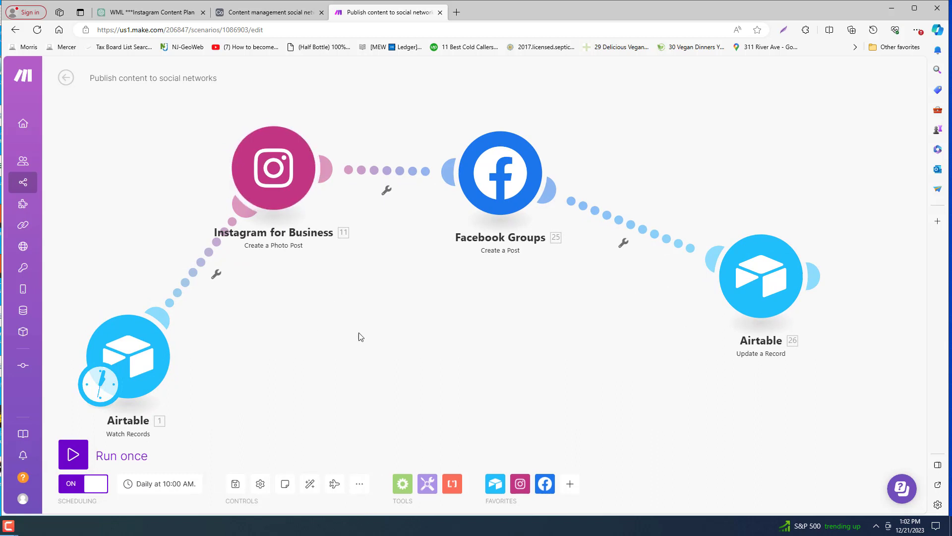
mouse_move(280, 156)
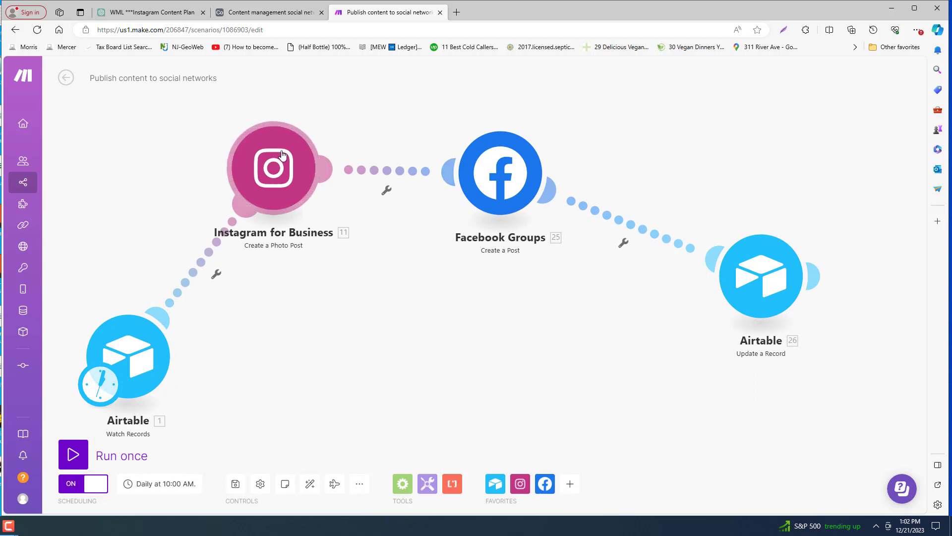
mouse_move(497, 258)
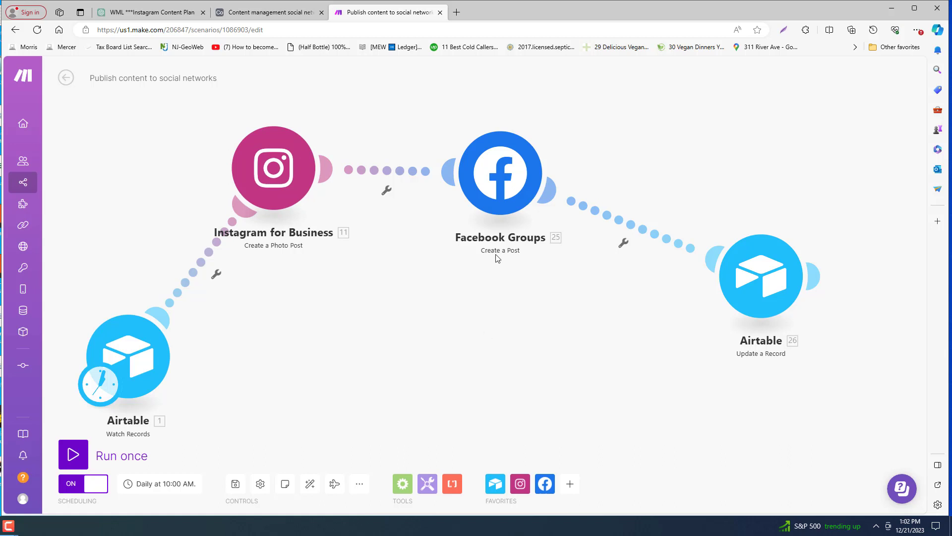
mouse_move(482, 370)
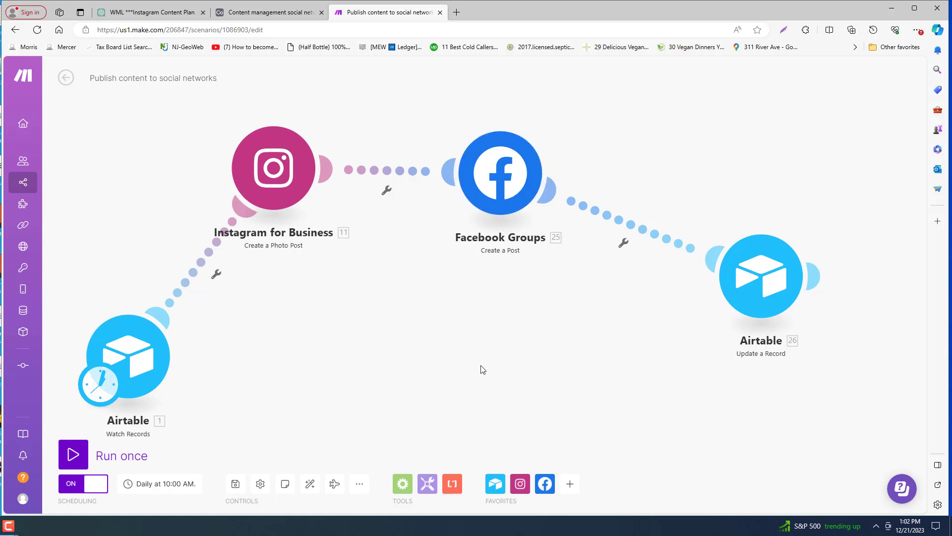
mouse_move(538, 366)
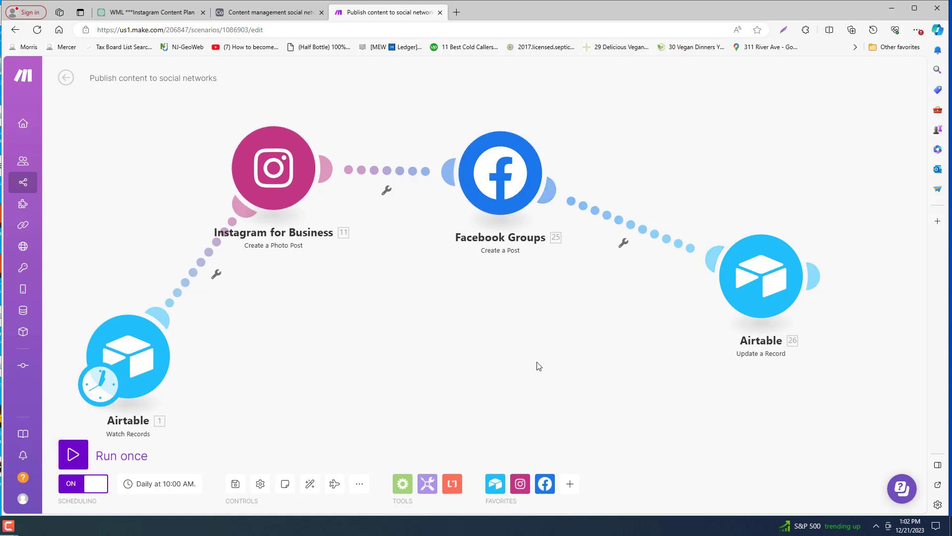
click(269, 12)
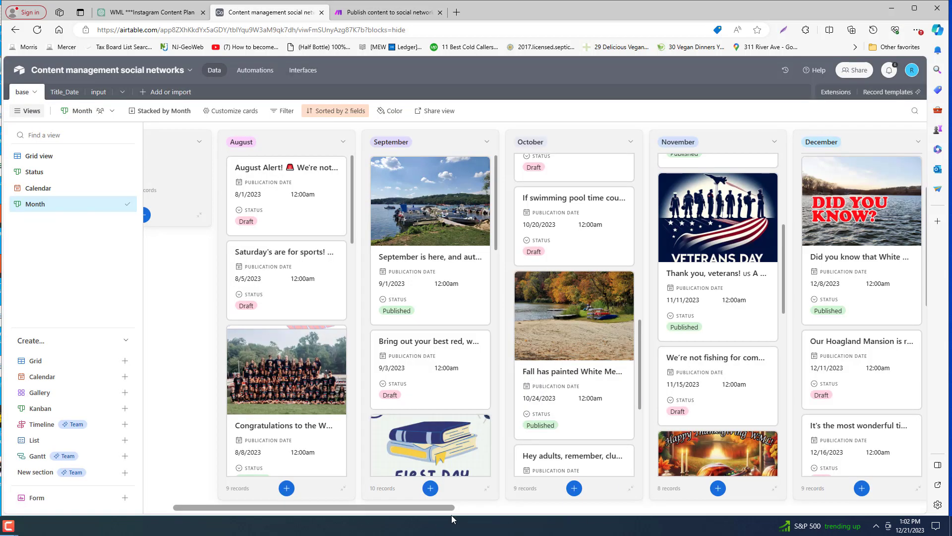
scroll(right, 3)
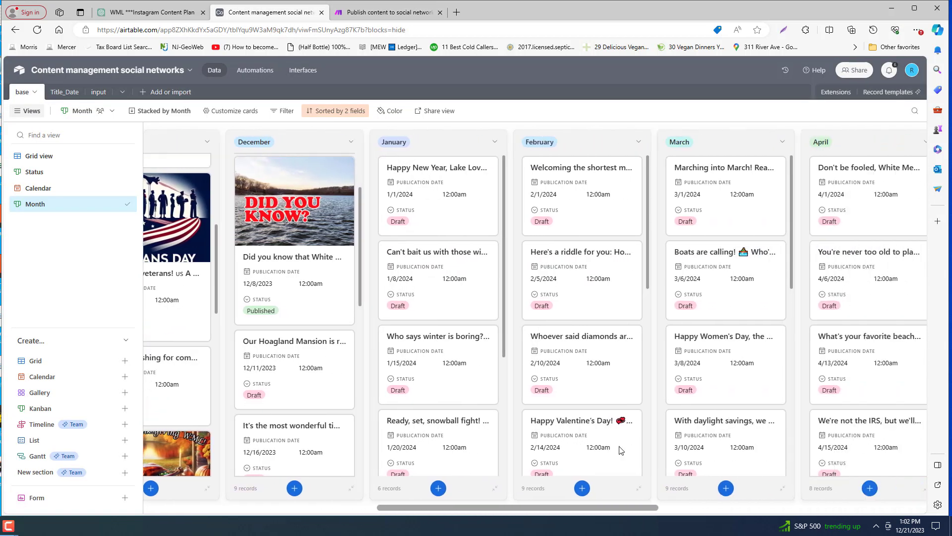
mouse_move(306, 340)
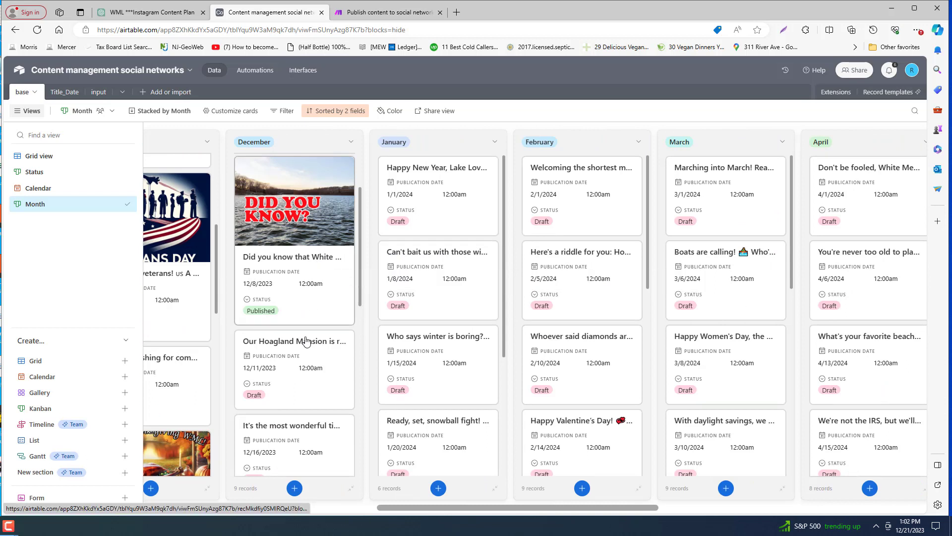
scroll(right, 3)
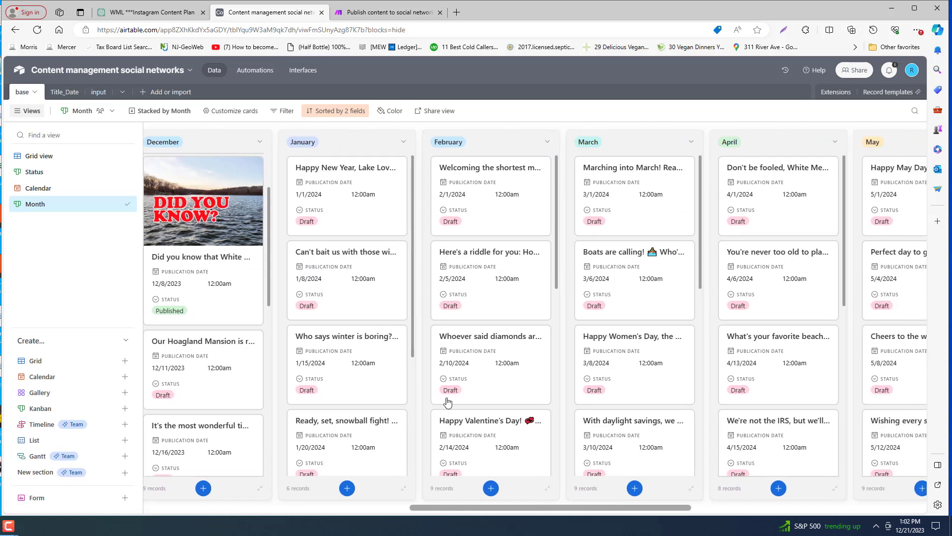
scroll(down, 3)
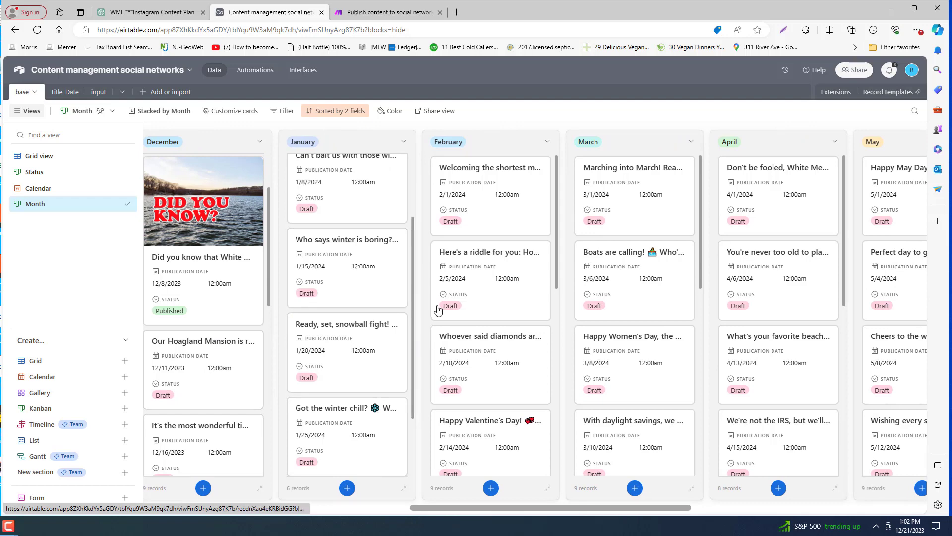
scroll(right, 3)
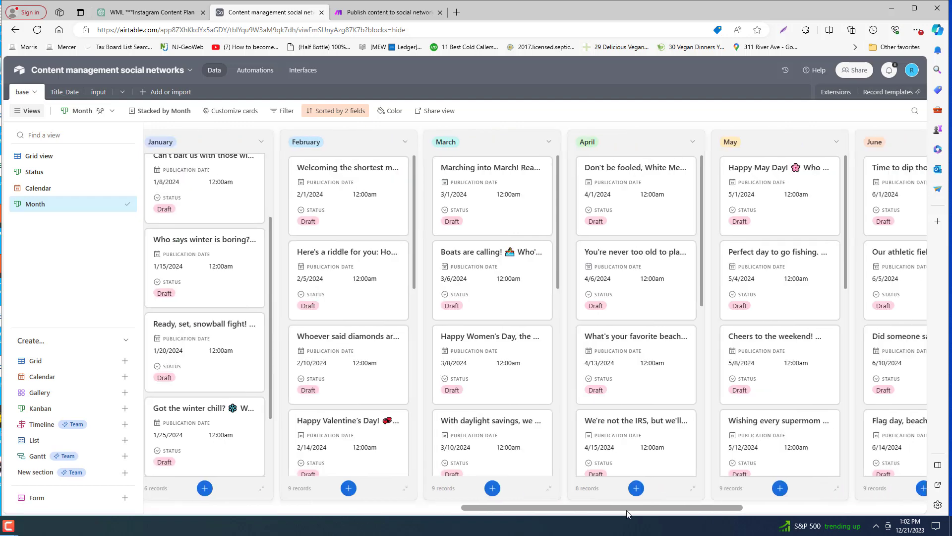
scroll(left, 3)
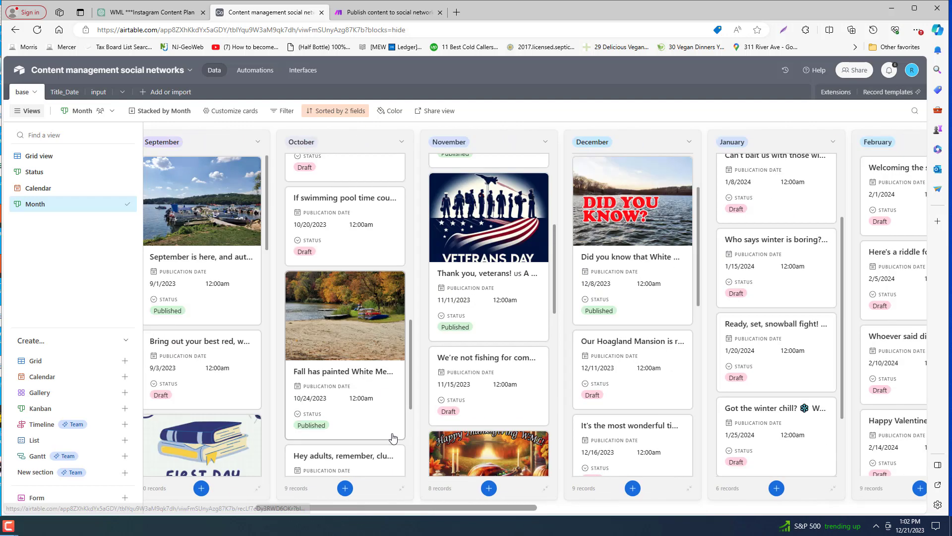
mouse_move(369, 323)
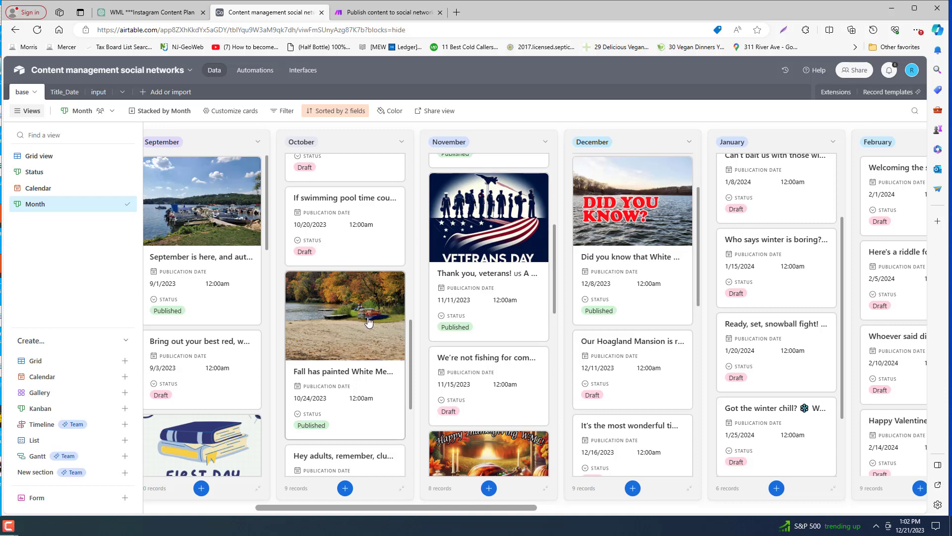